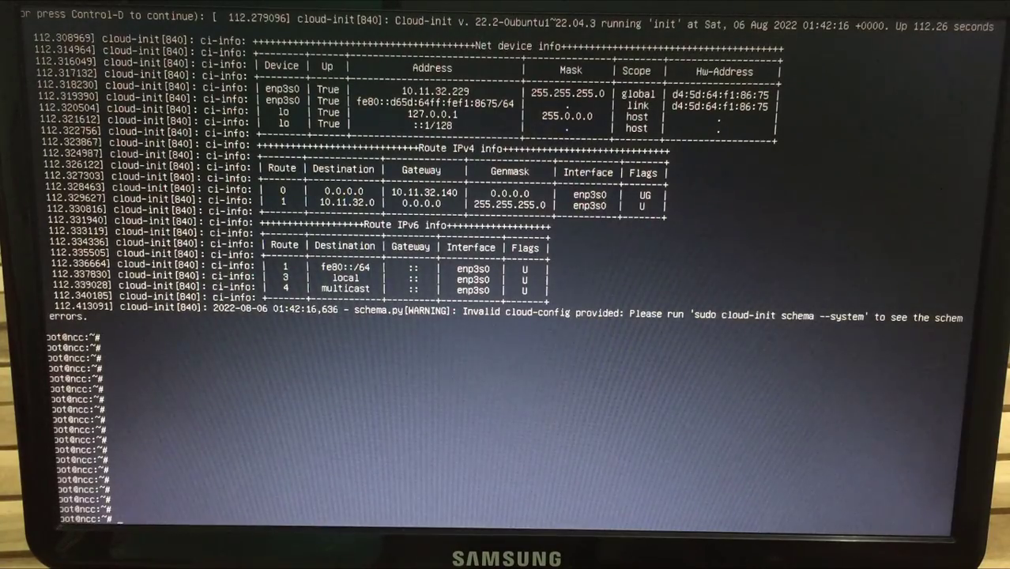
# List block devices, then create one full-size Linux filesystem partition on /dev/sdd in gdisk.
pyautogui.write('lsbl')
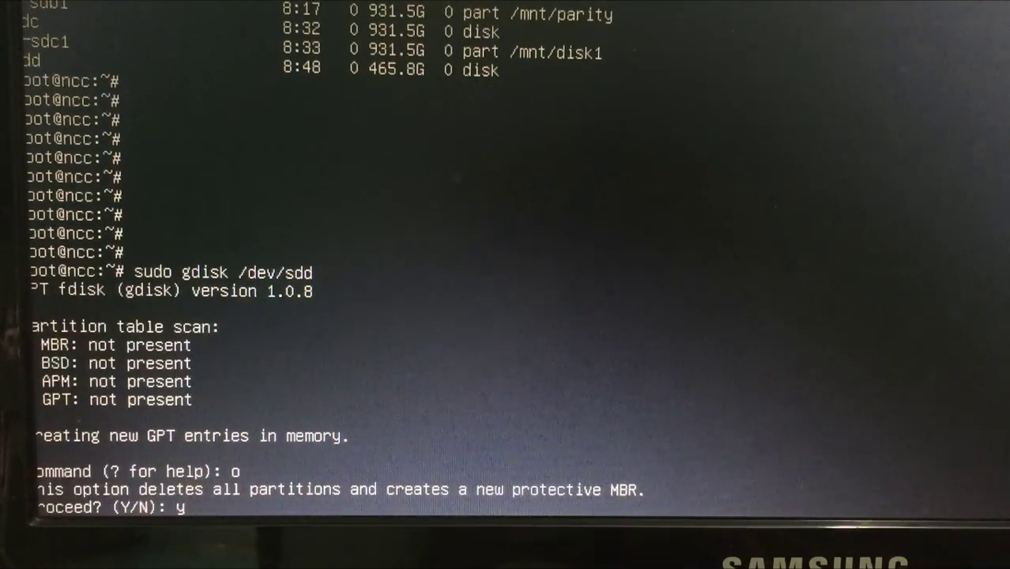
pyautogui.write('n')
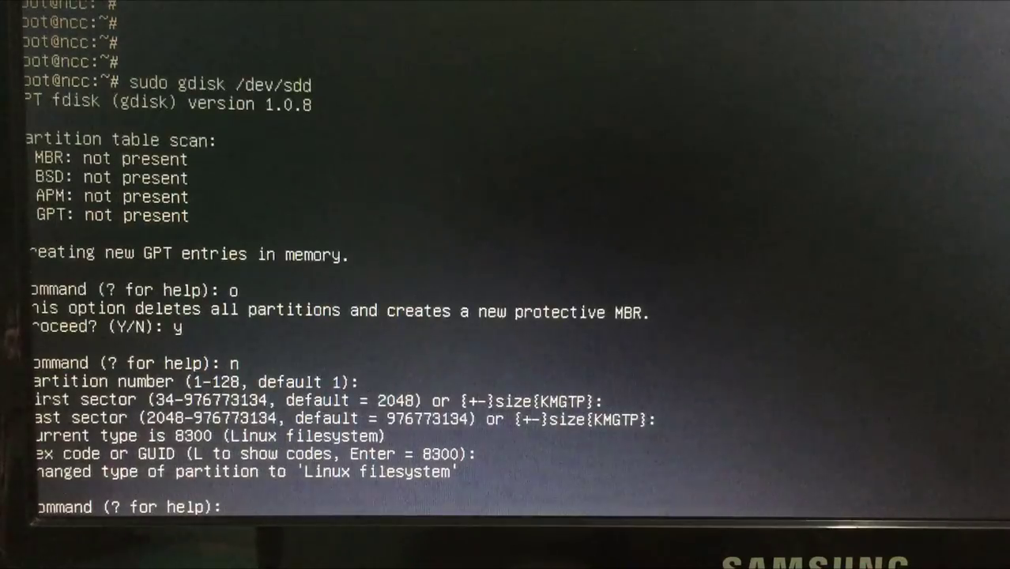
pyautogui.write('p')
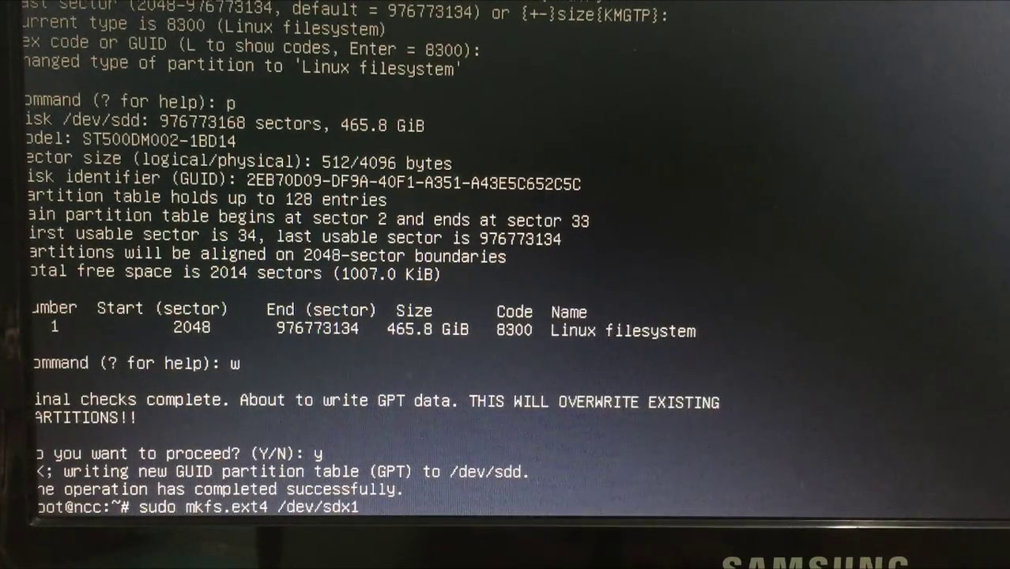
# Format sdd1 as ext4 and create its mount folder under /mnt for disk3.
pyautogui.press('Return')
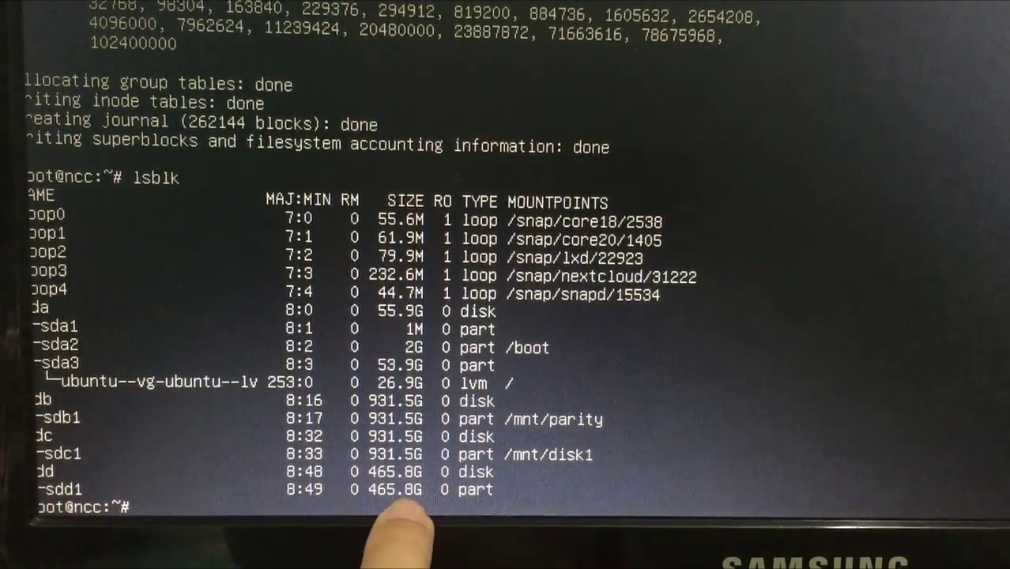
pyautogui.write('cd /mnt/')
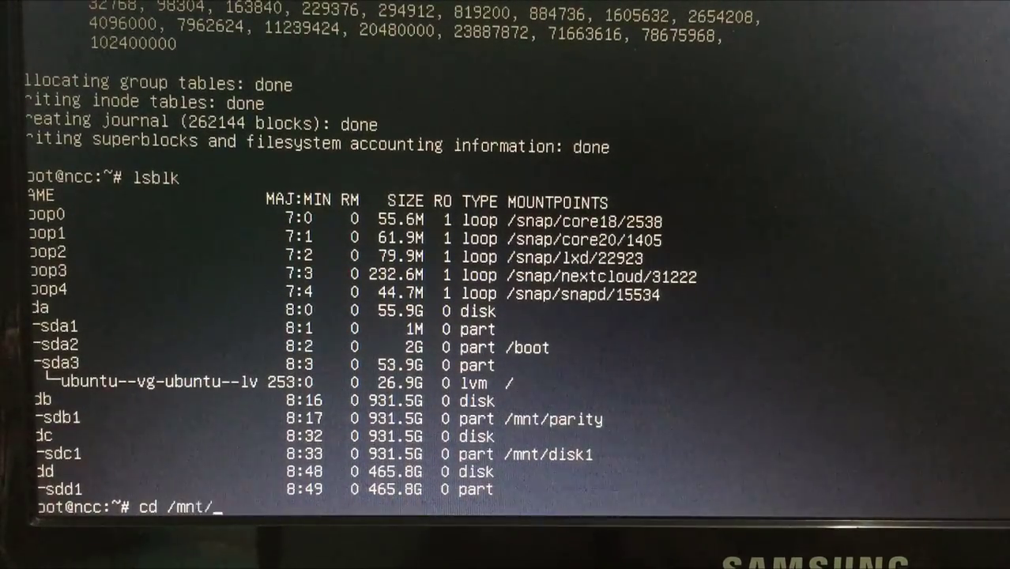
pyautogui.write('ls')
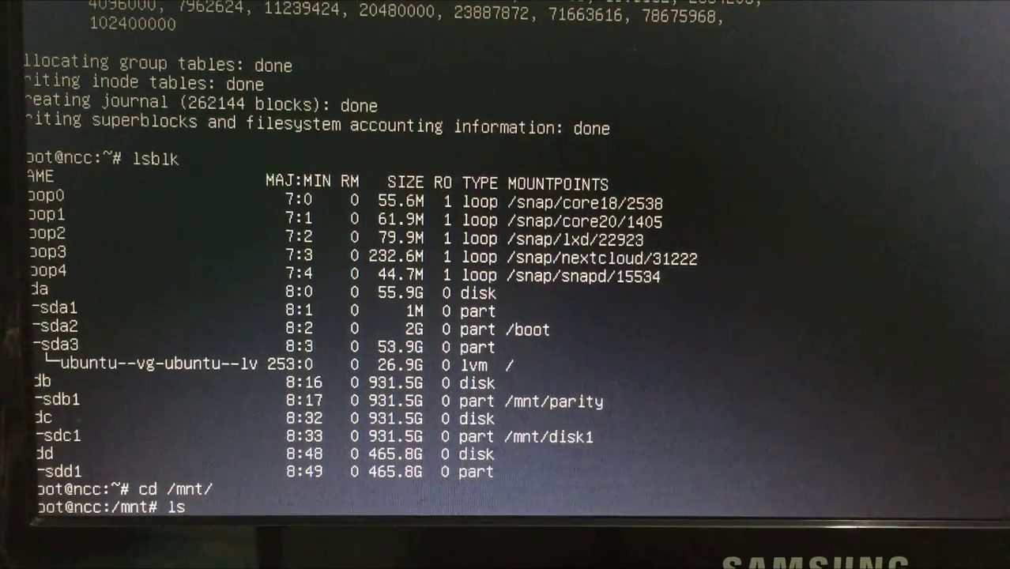
pyautogui.write('sudo mkdir')
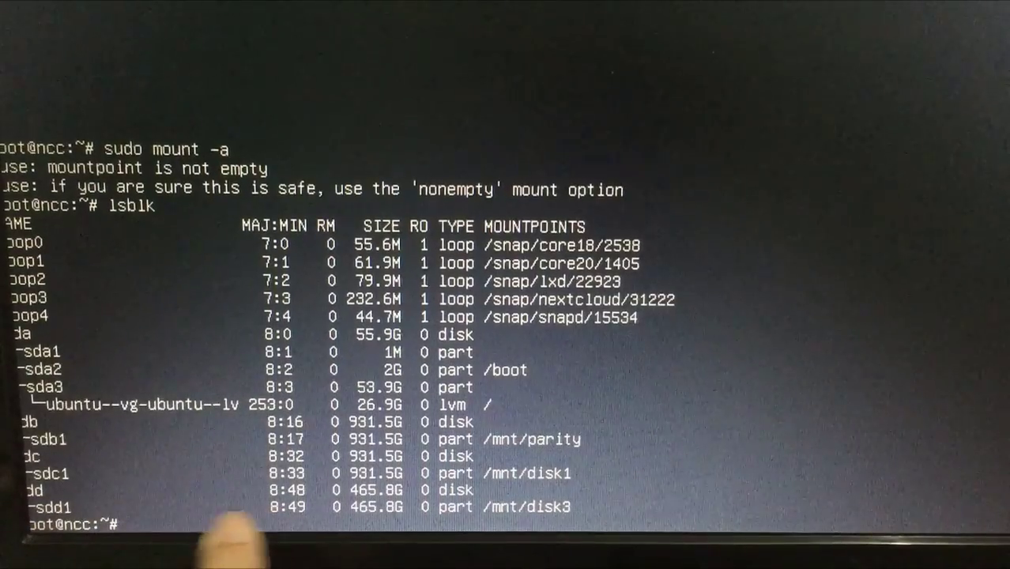
# Show disk usage of the mounted filesystems with df.
pyautogui.write('df')
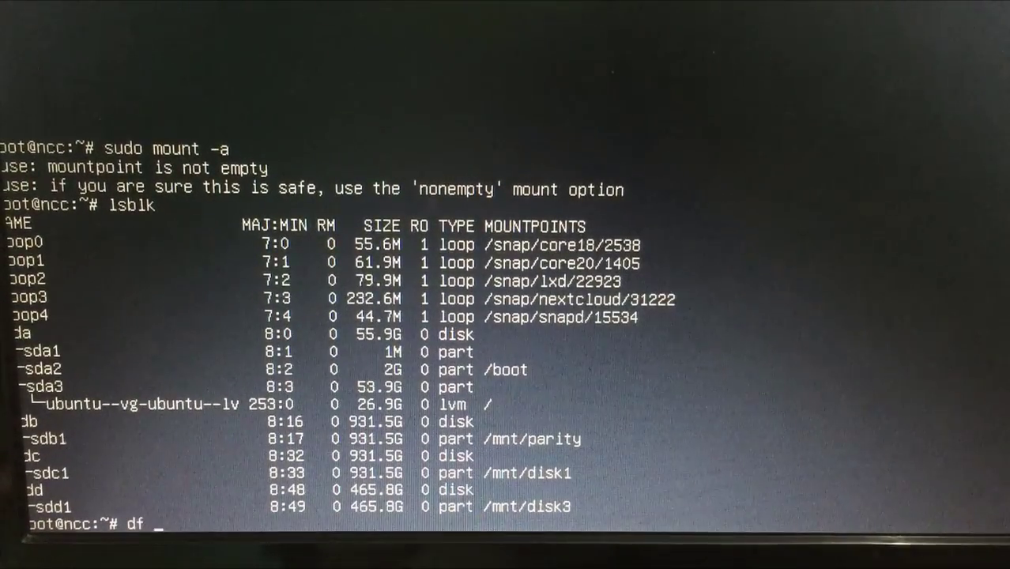
pyautogui.press('Return')
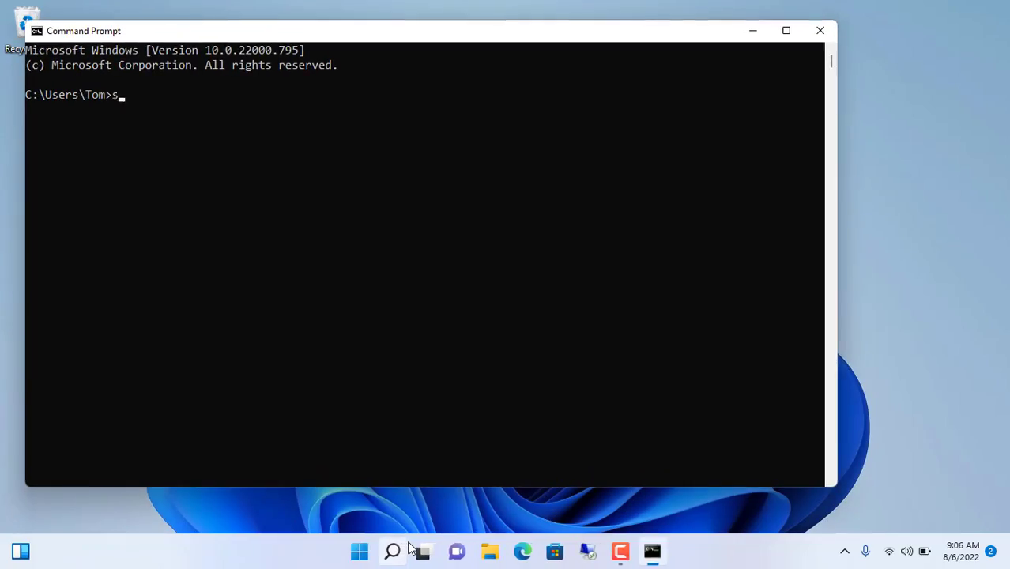
# SSH into the server and run lsblk and df -h to confirm /mnt/disk3 is mounted.
pyautogui.write('sh net@10.11.32.229')
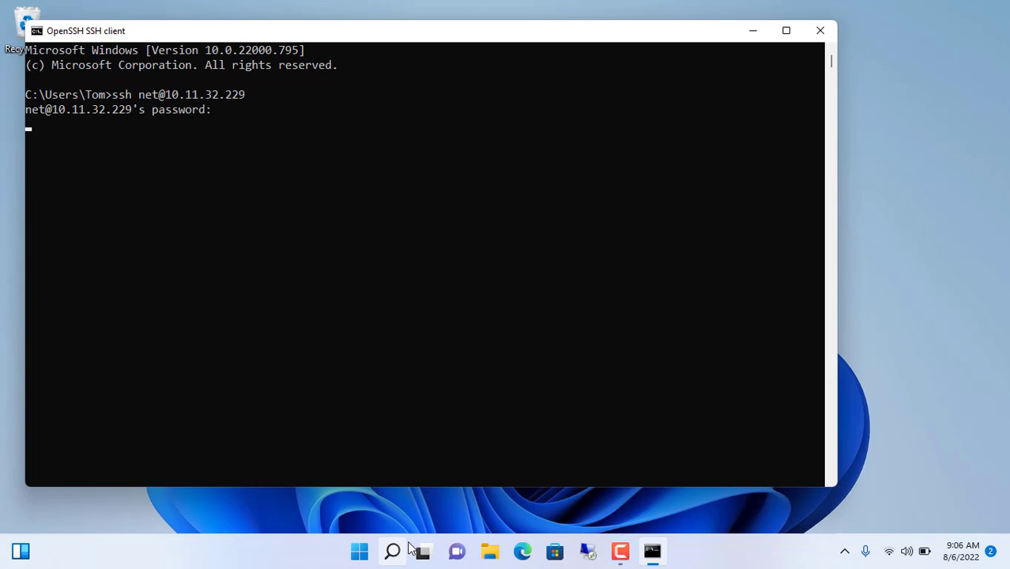
pyautogui.write('lsblk')
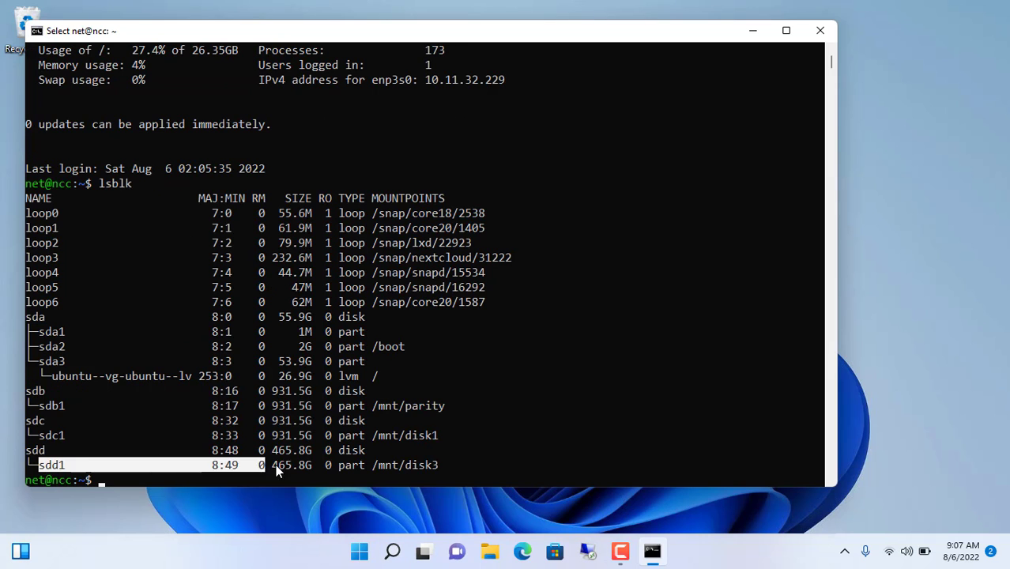
pyautogui.write('d')
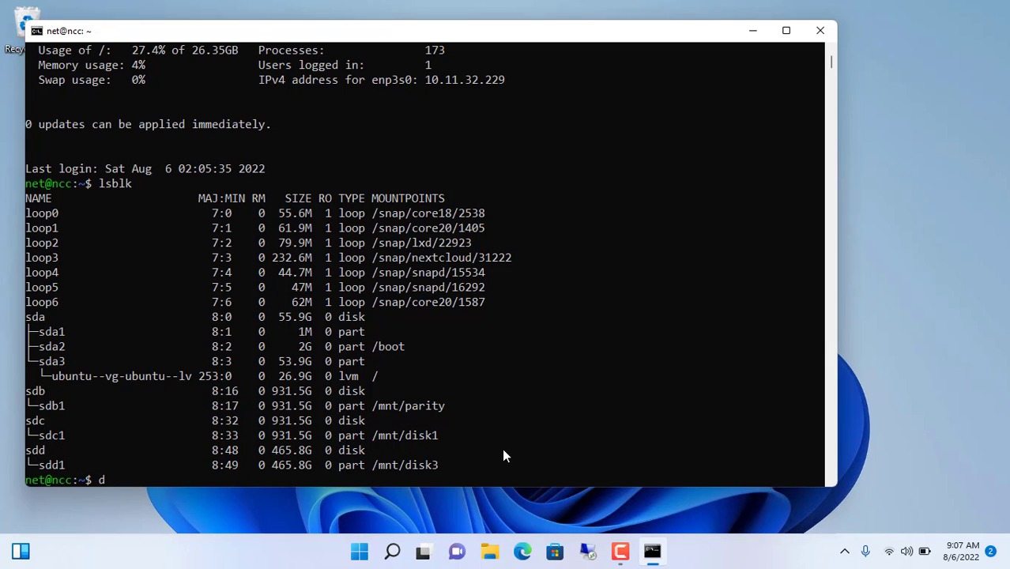
pyautogui.write('f -h')
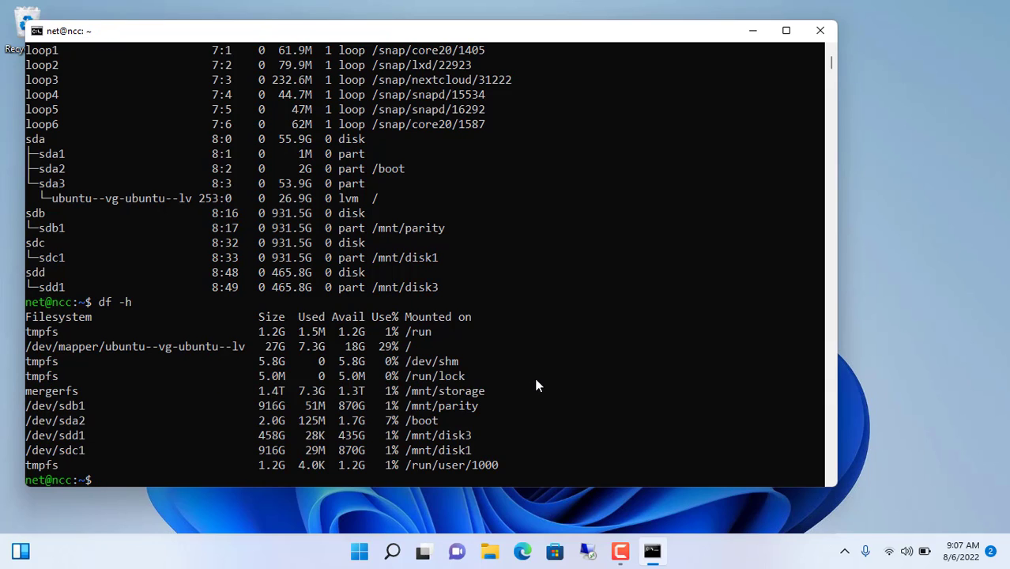
# Open /etc/snapraid.conf in nano with sudo.
pyautogui.write('sudo nano /etc/sn')
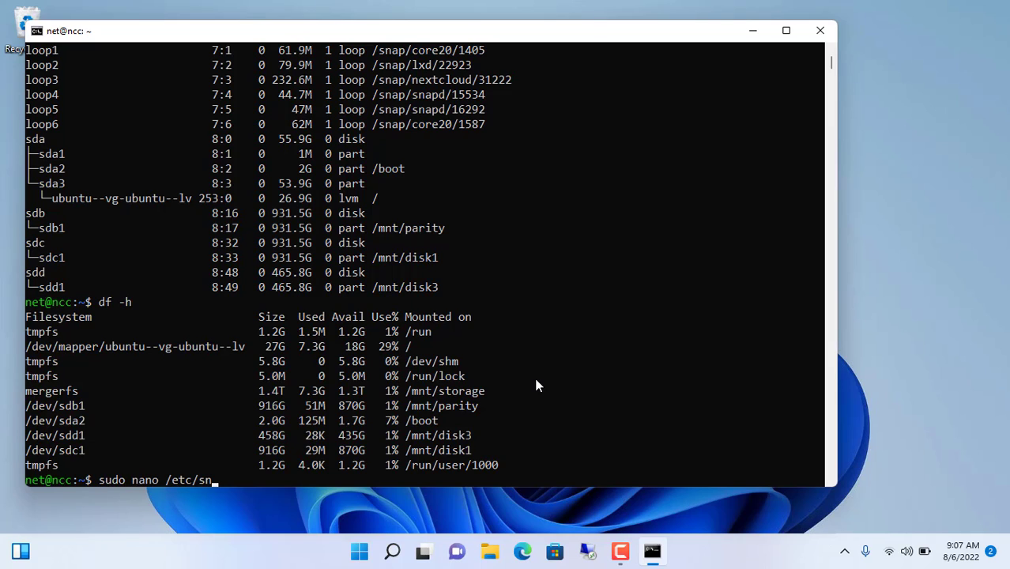
pyautogui.press('Return')
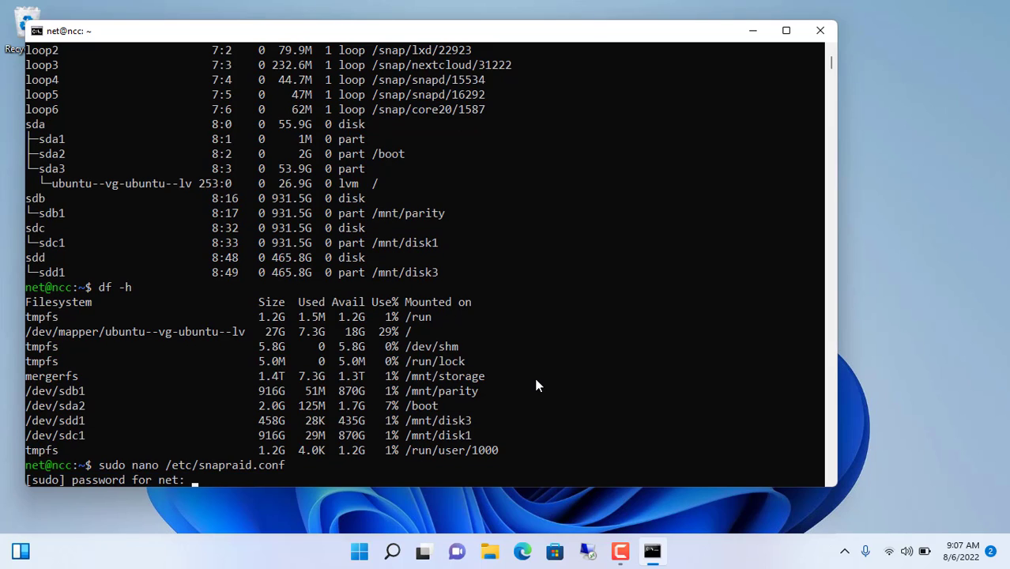
pyautogui.press('Enter')
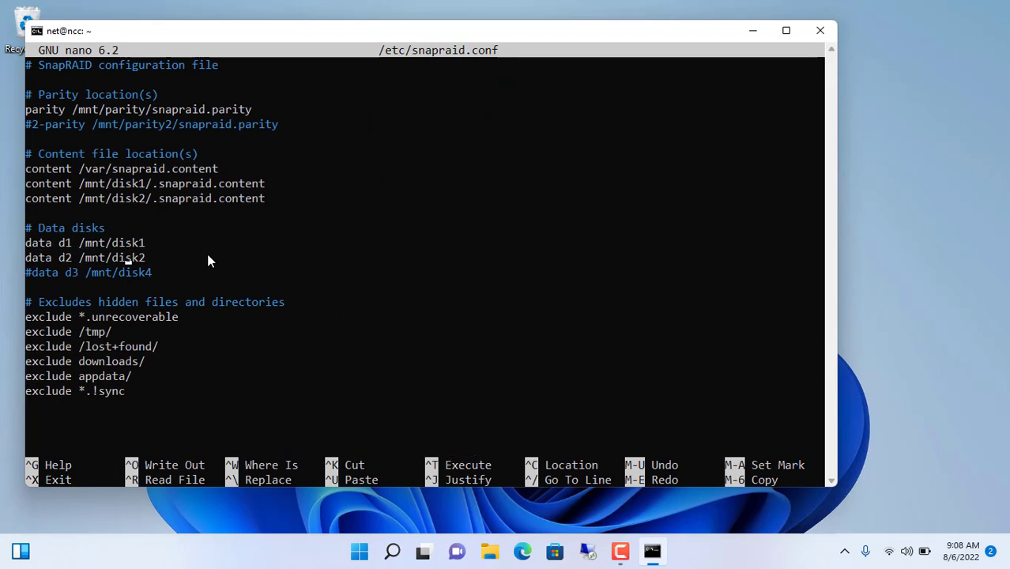
# Change the d2 data disk path to /mnt/disk3 and save the file.
pyautogui.press('Backspace')
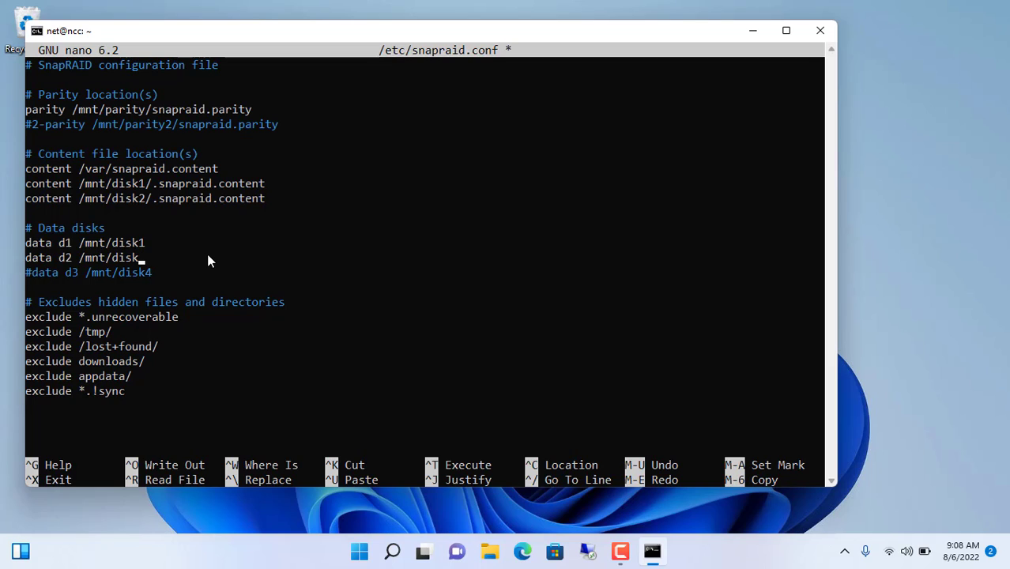
pyautogui.write('3')
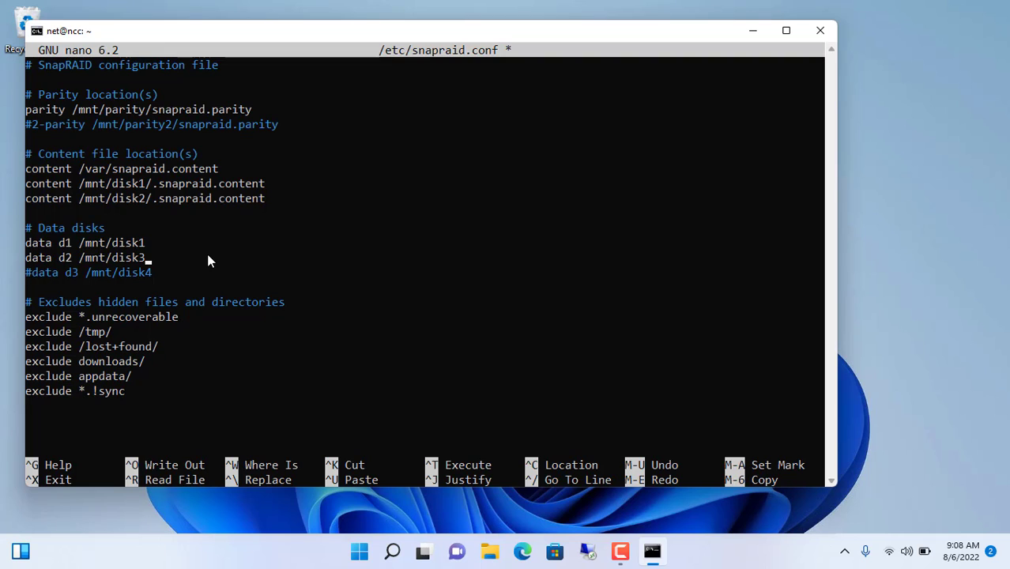
pyautogui.press('ctrl+o')
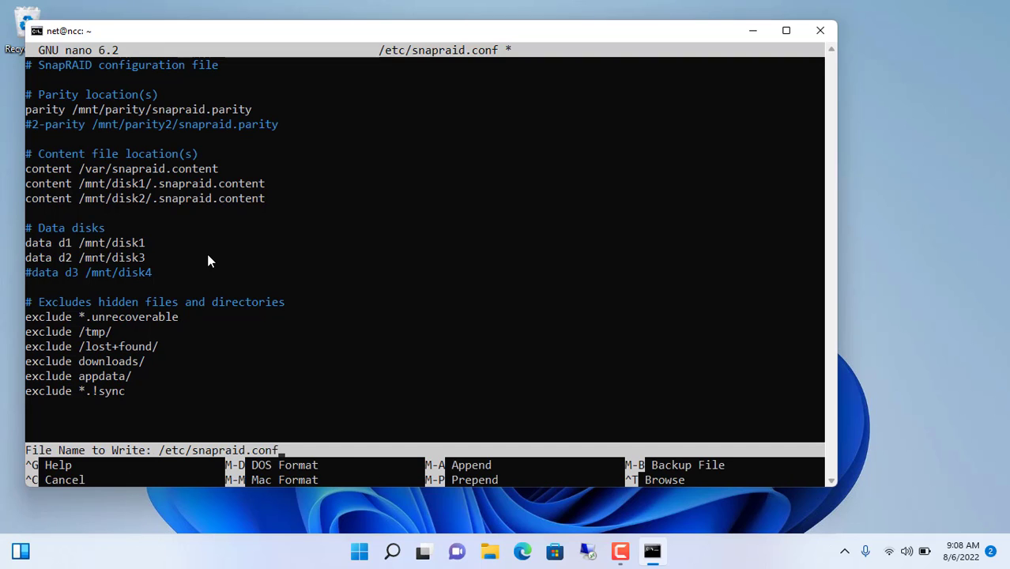
pyautogui.press('Enter')
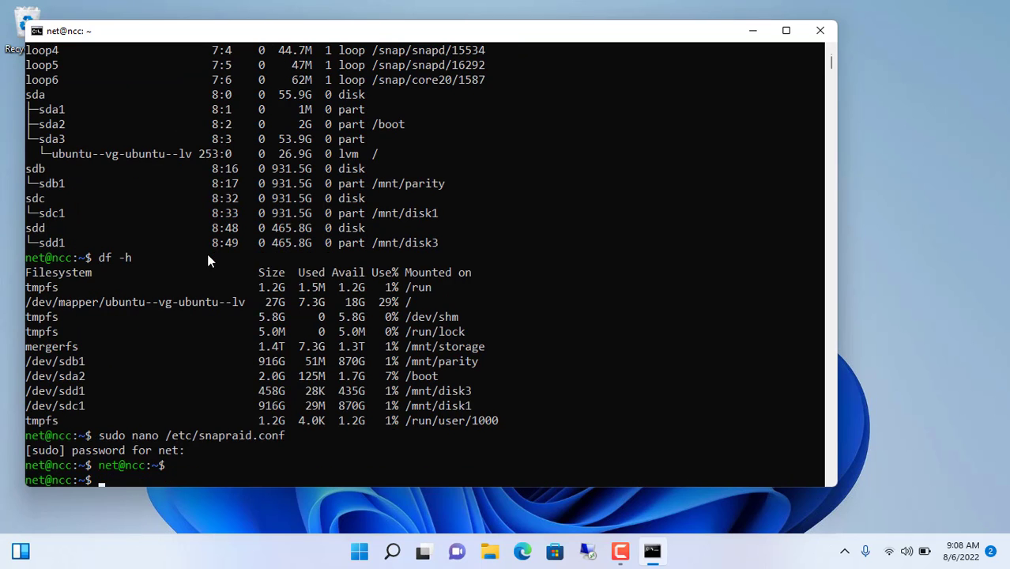
# Restore SnapRAID data disk d2 with sudo snapraid -d d2 -l fix.log fix.
pyautogui.write('sudo snapraid -d d2 -l fi')
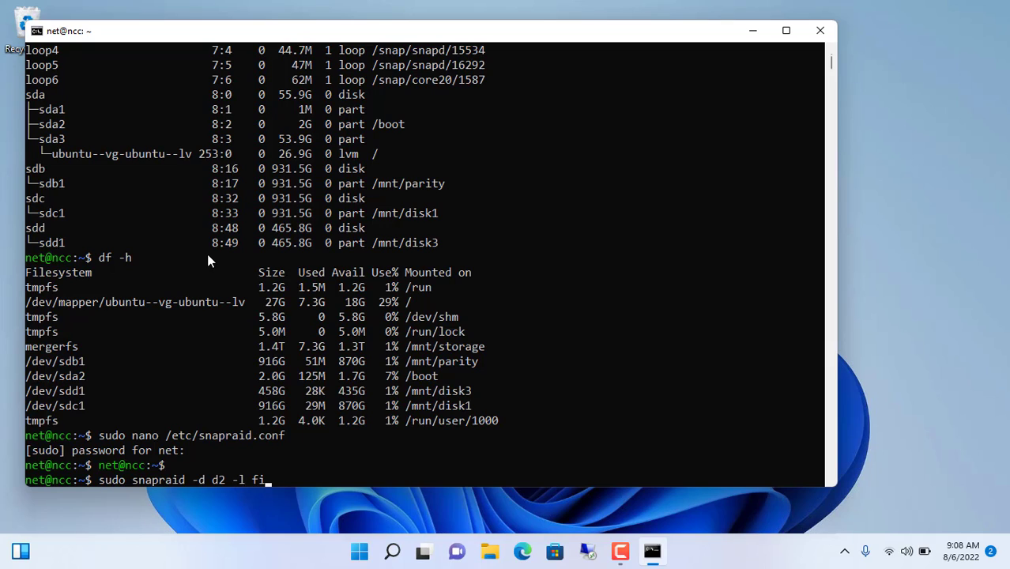
pyautogui.write('x.log f')
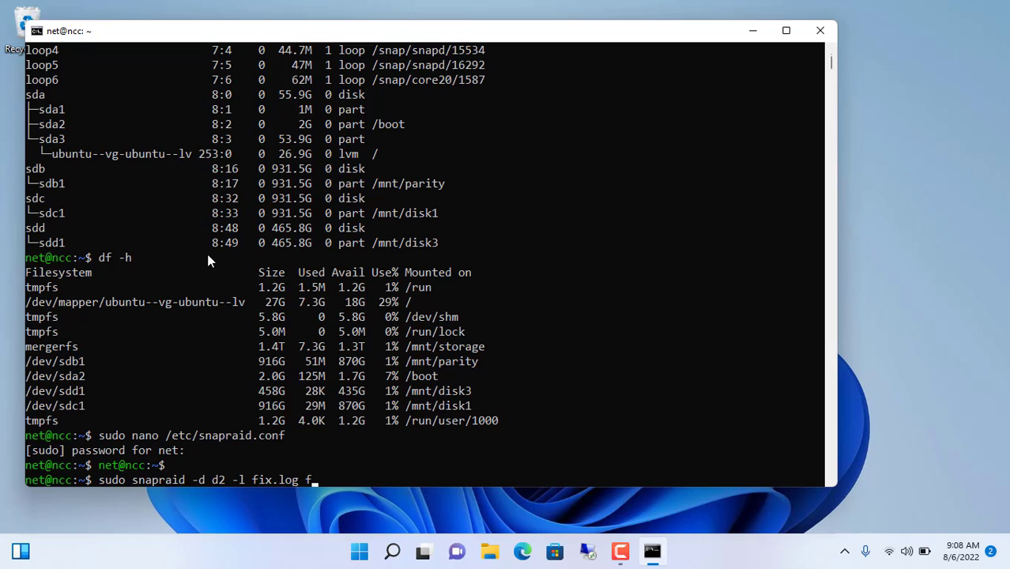
pyautogui.press('Return')
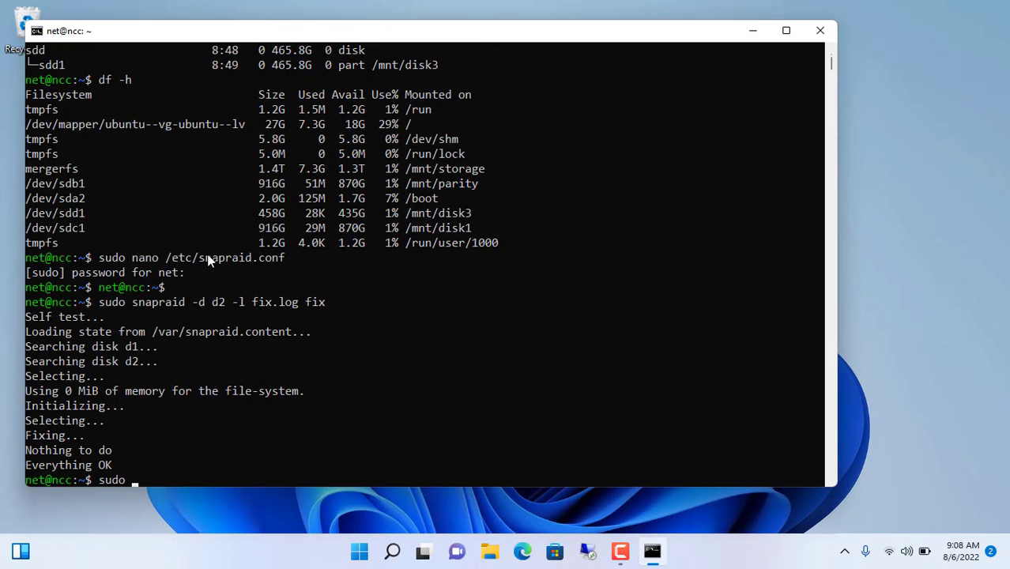
# Check disk d2 with snapraid -a check, then run sudo snapraid sync.
pyautogui.write('snapraid -d d2 -a check')
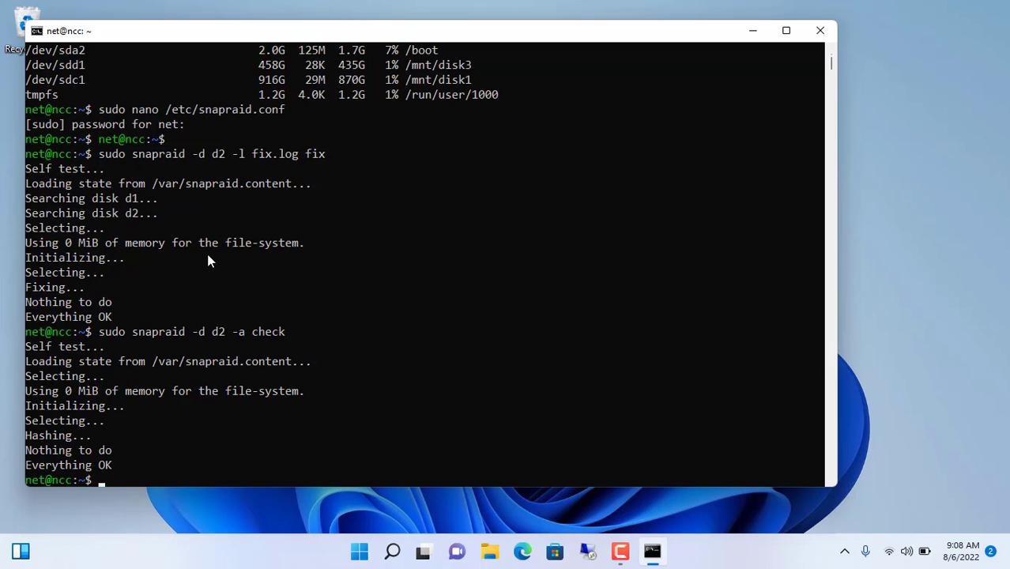
pyautogui.write('sudo snapr')
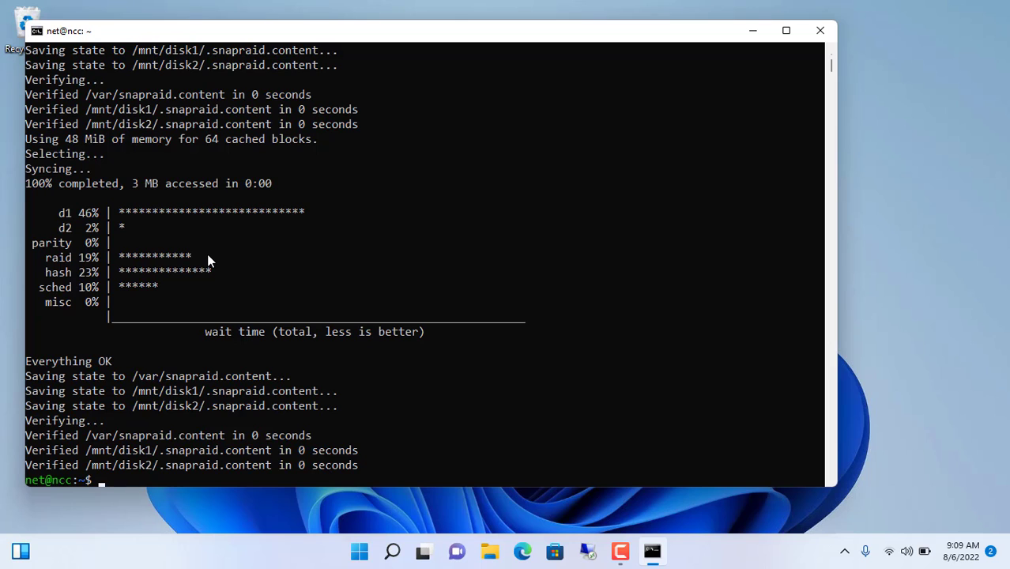
pyautogui.write('sudo snapraid sync')
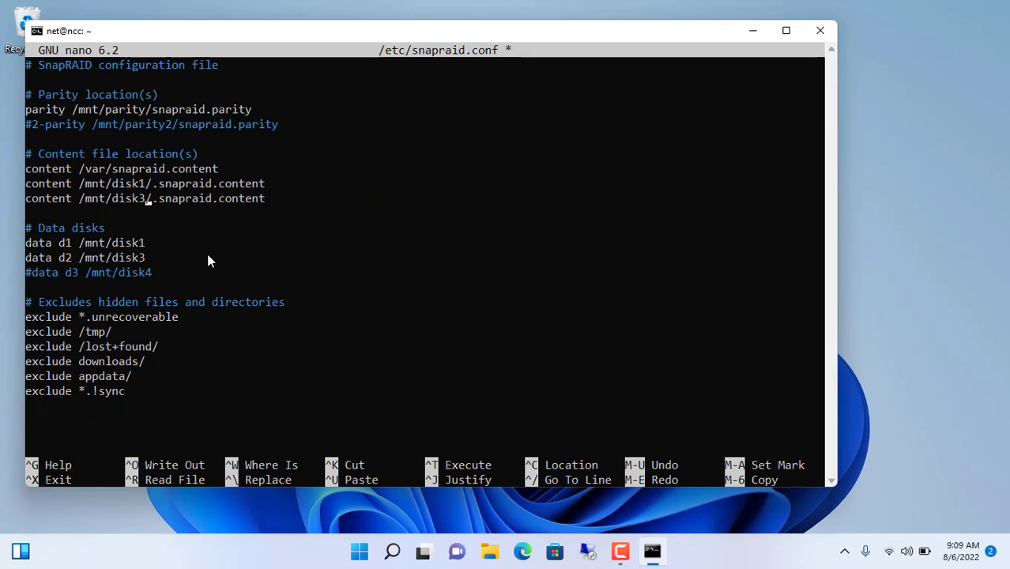
# Exit nano after updating the third content file location to /mnt/disk3.
pyautogui.press('ctrl+x')
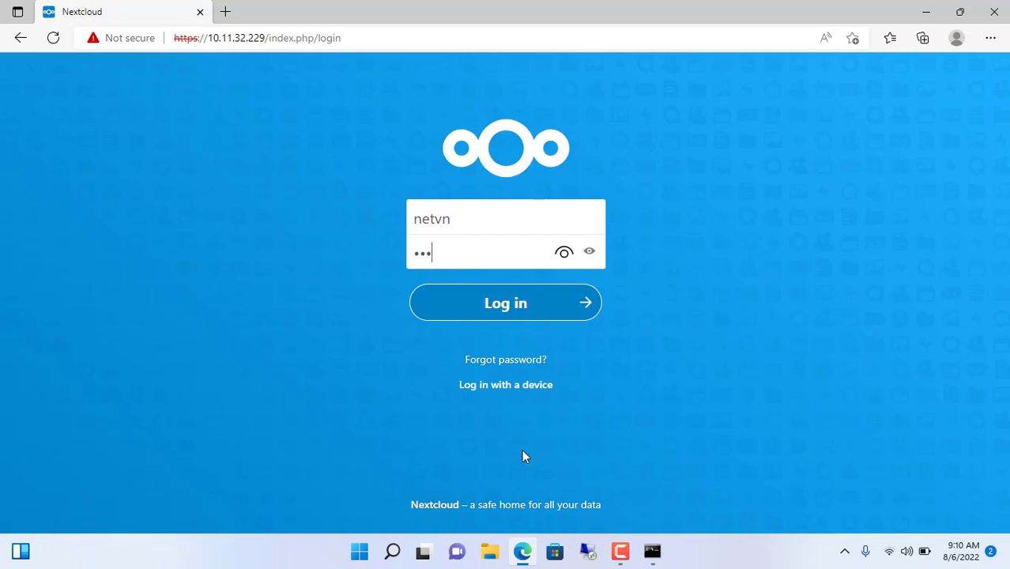
# Log into Nextcloud and open the personal settings from the avatar menu.
pyautogui.write('password')
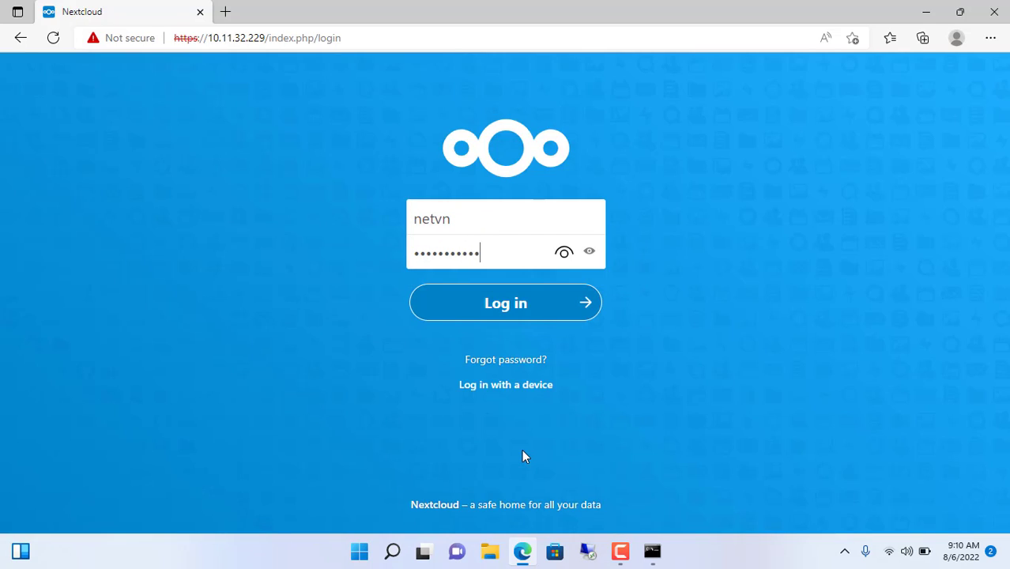
pyautogui.click(506, 303)
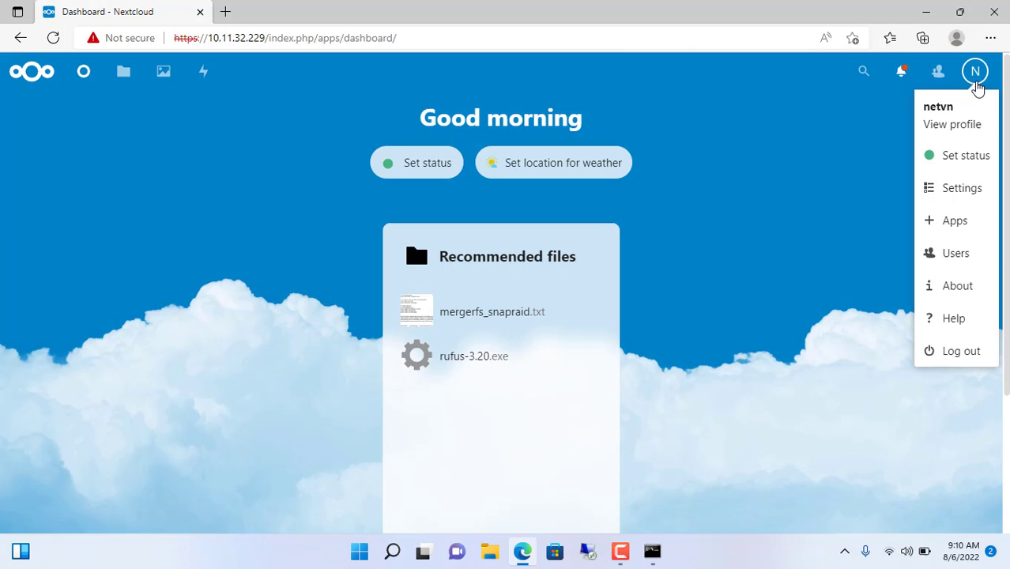
pyautogui.click(958, 186)
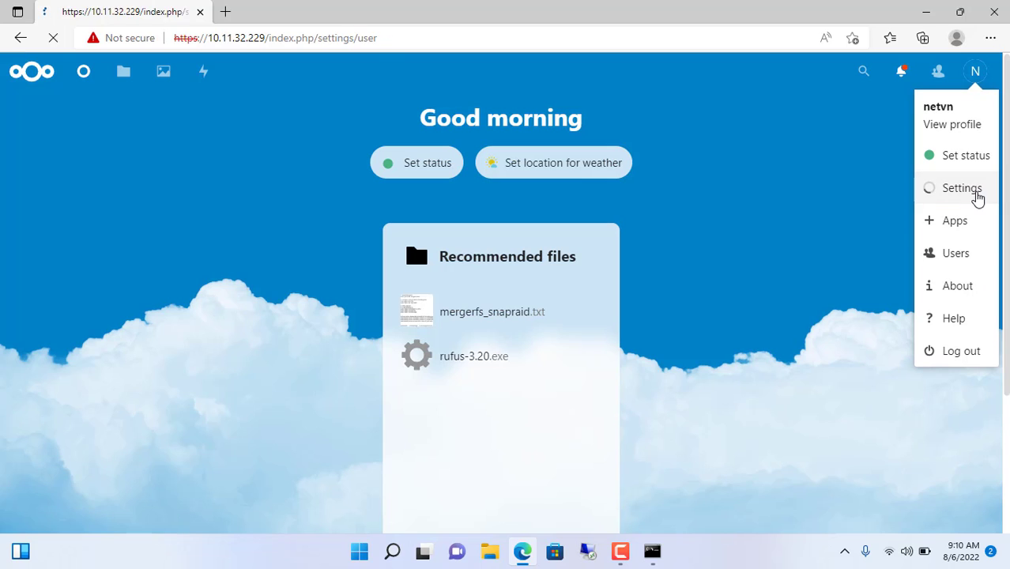
pyautogui.click(962, 188)
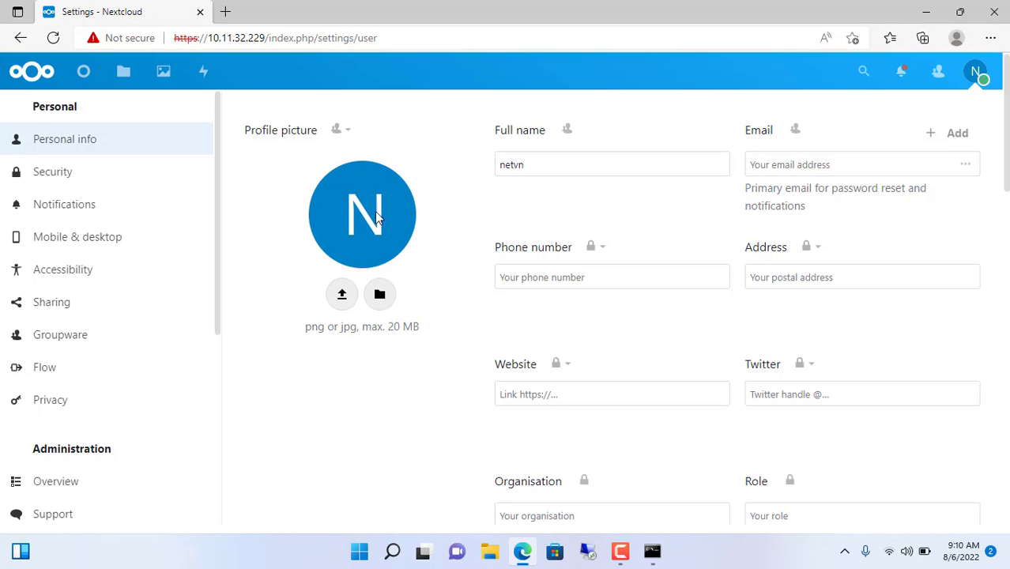